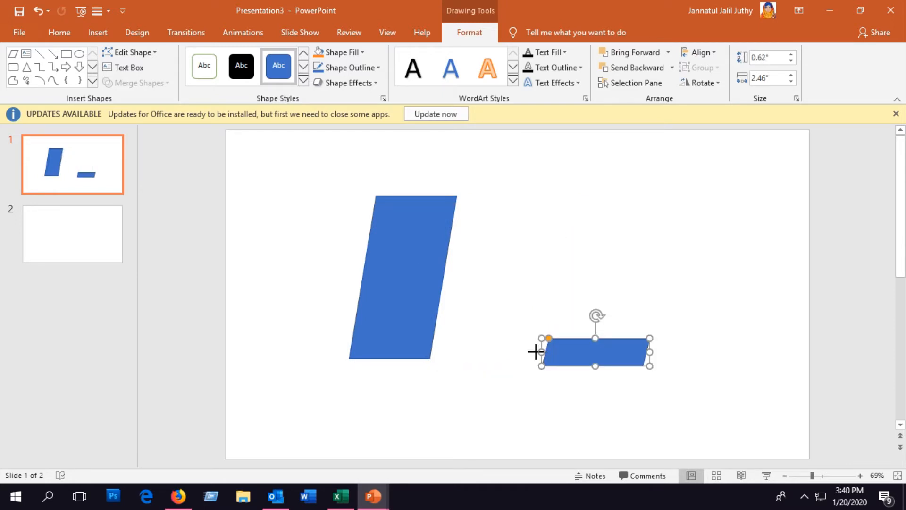
Place the wide parallelogram over the middle of the tall parallelogram so they overlap
{"action": "left_click", "coordinate": [137, 82]}
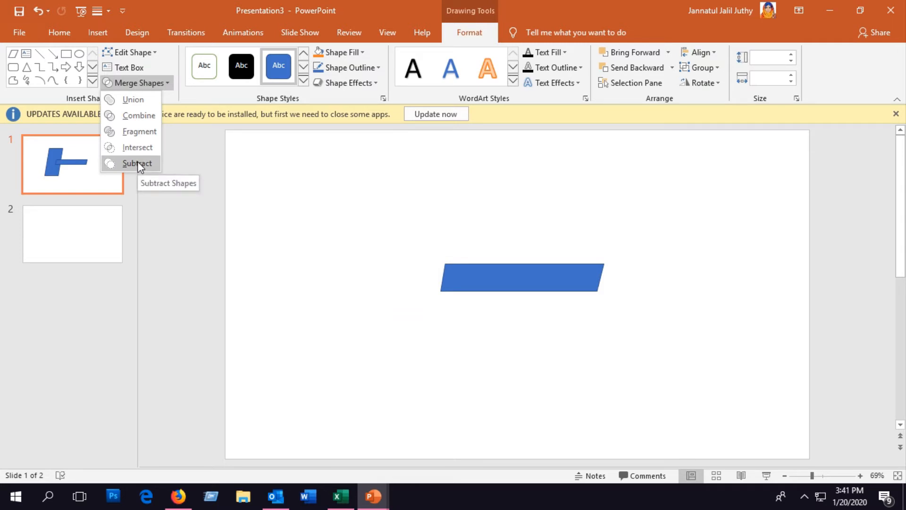
{"action": "left_click", "coordinate": [137, 163]}
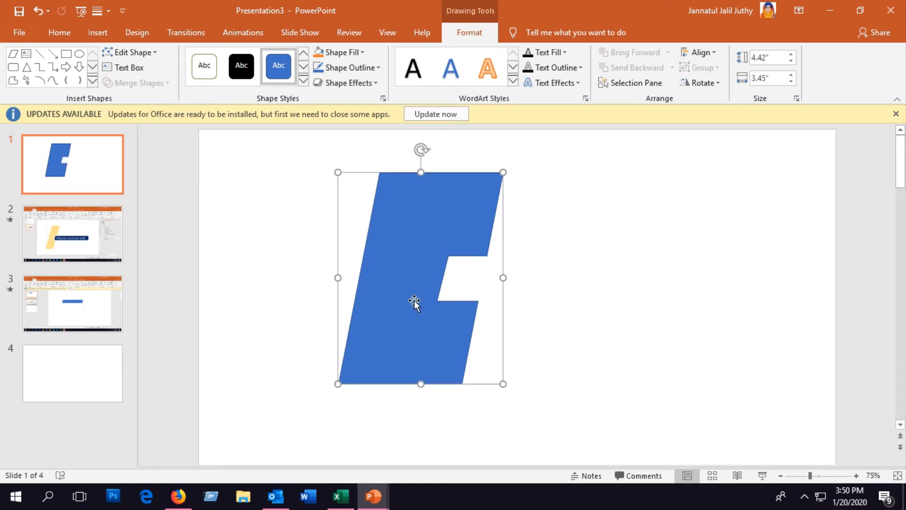
Add a long wide parallelogram bar next to the notched shape
{"action": "left_click", "coordinate": [137, 83]}
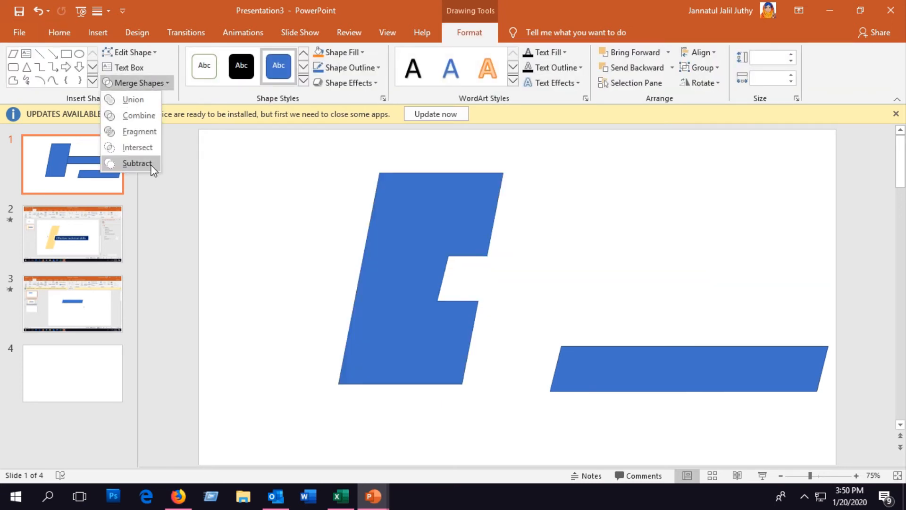
Position the long parallelogram inside the notch, jutting out to the right
{"action": "left_click", "coordinate": [136, 164]}
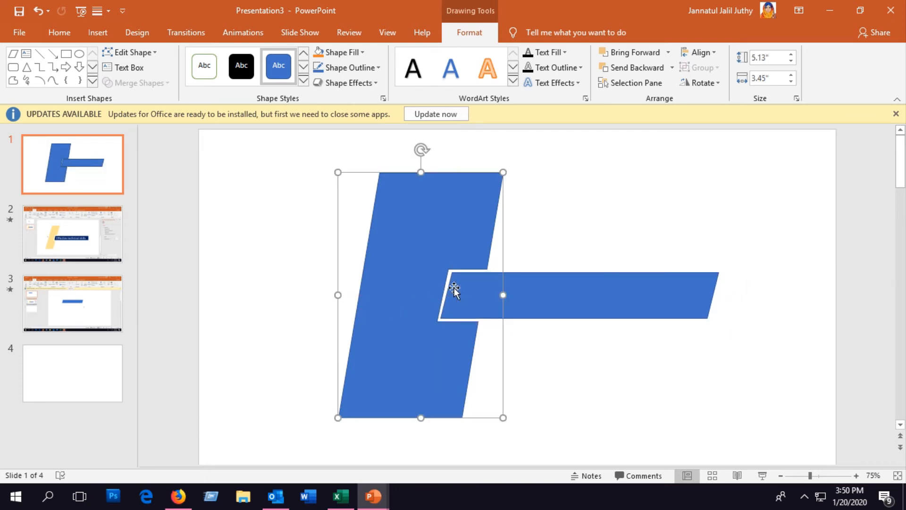